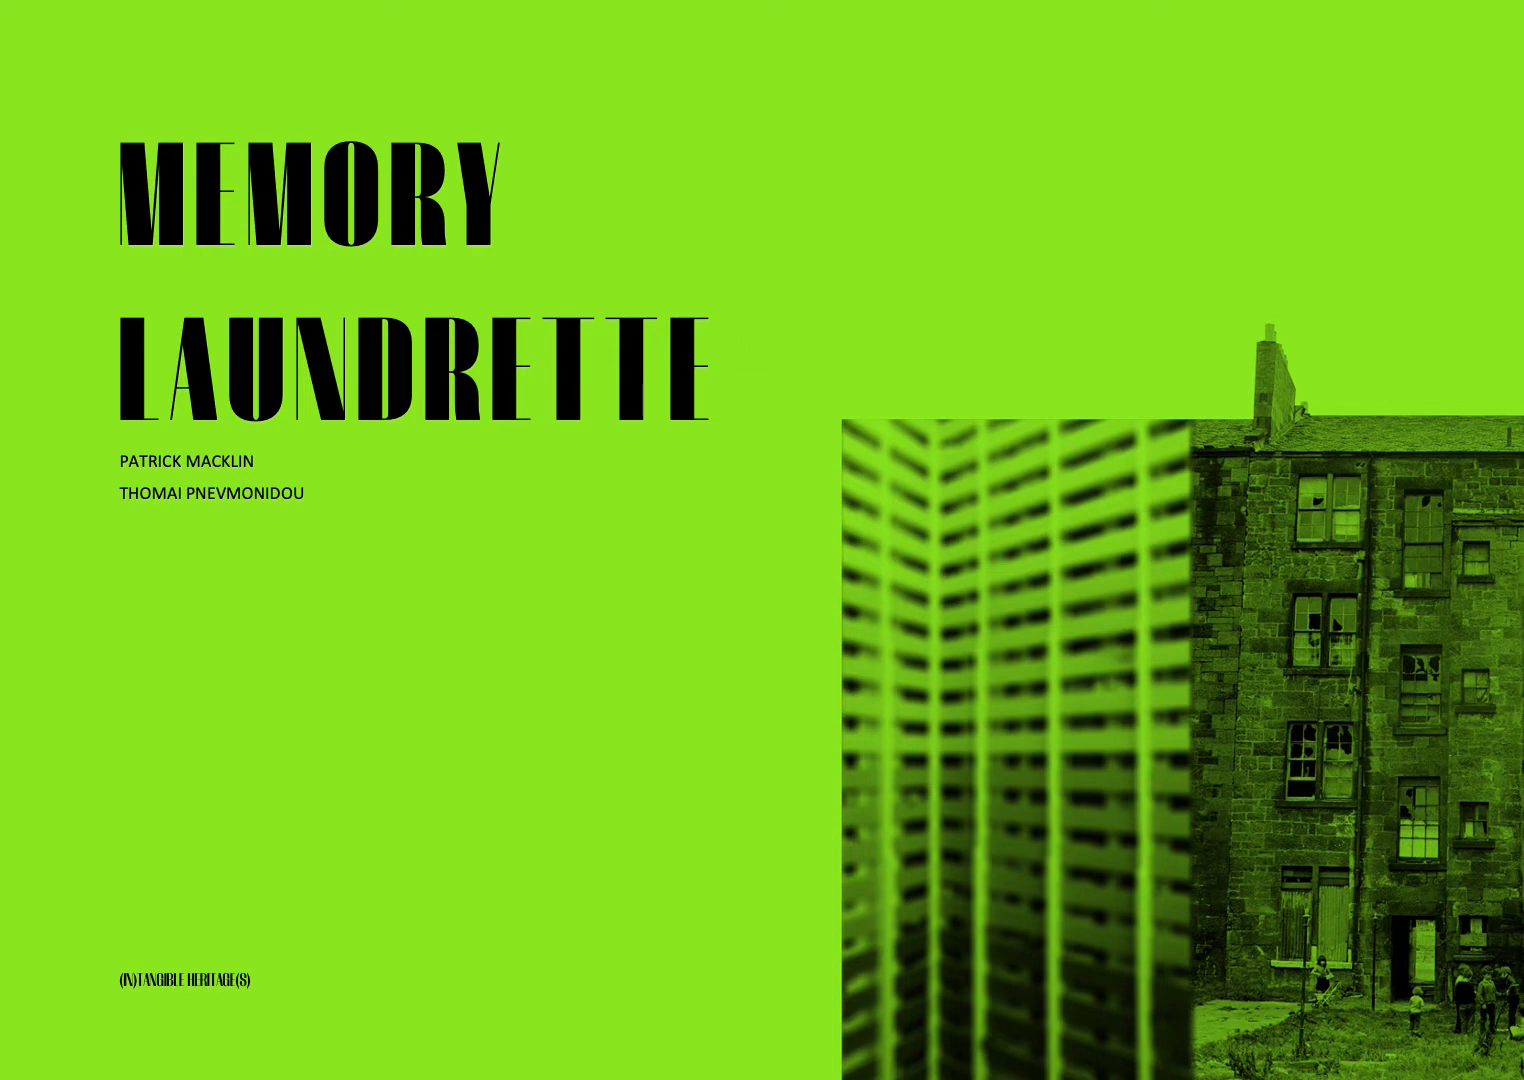
scroll(down, 3)
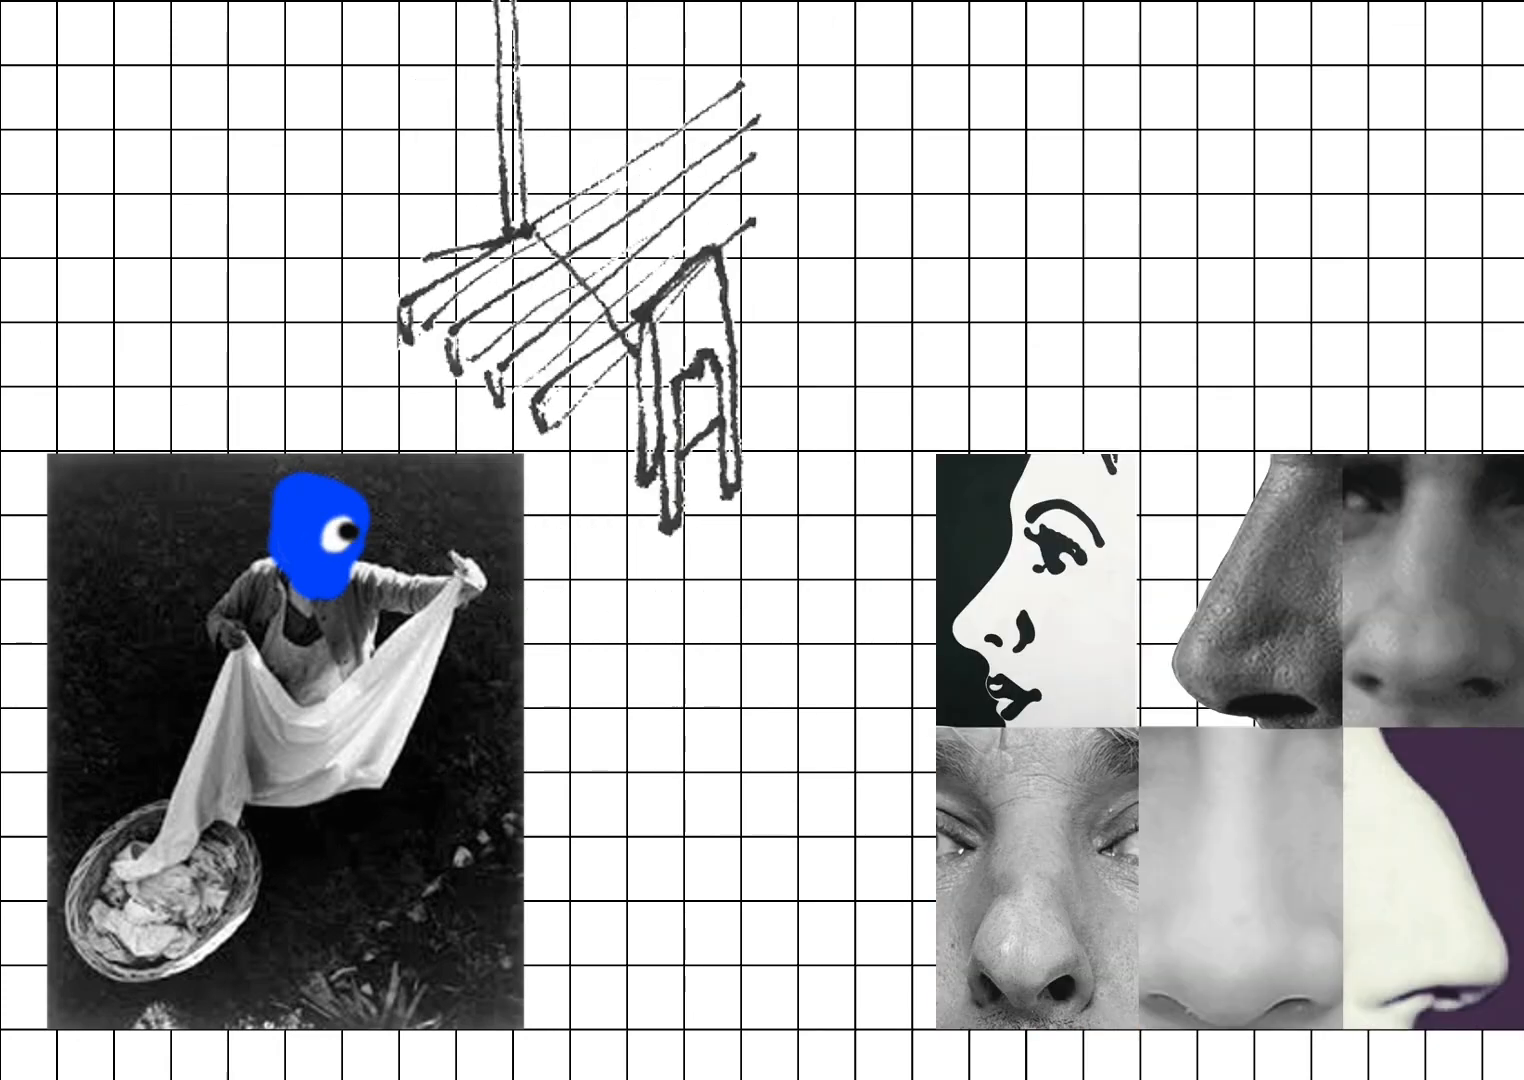
scroll(down, 3)
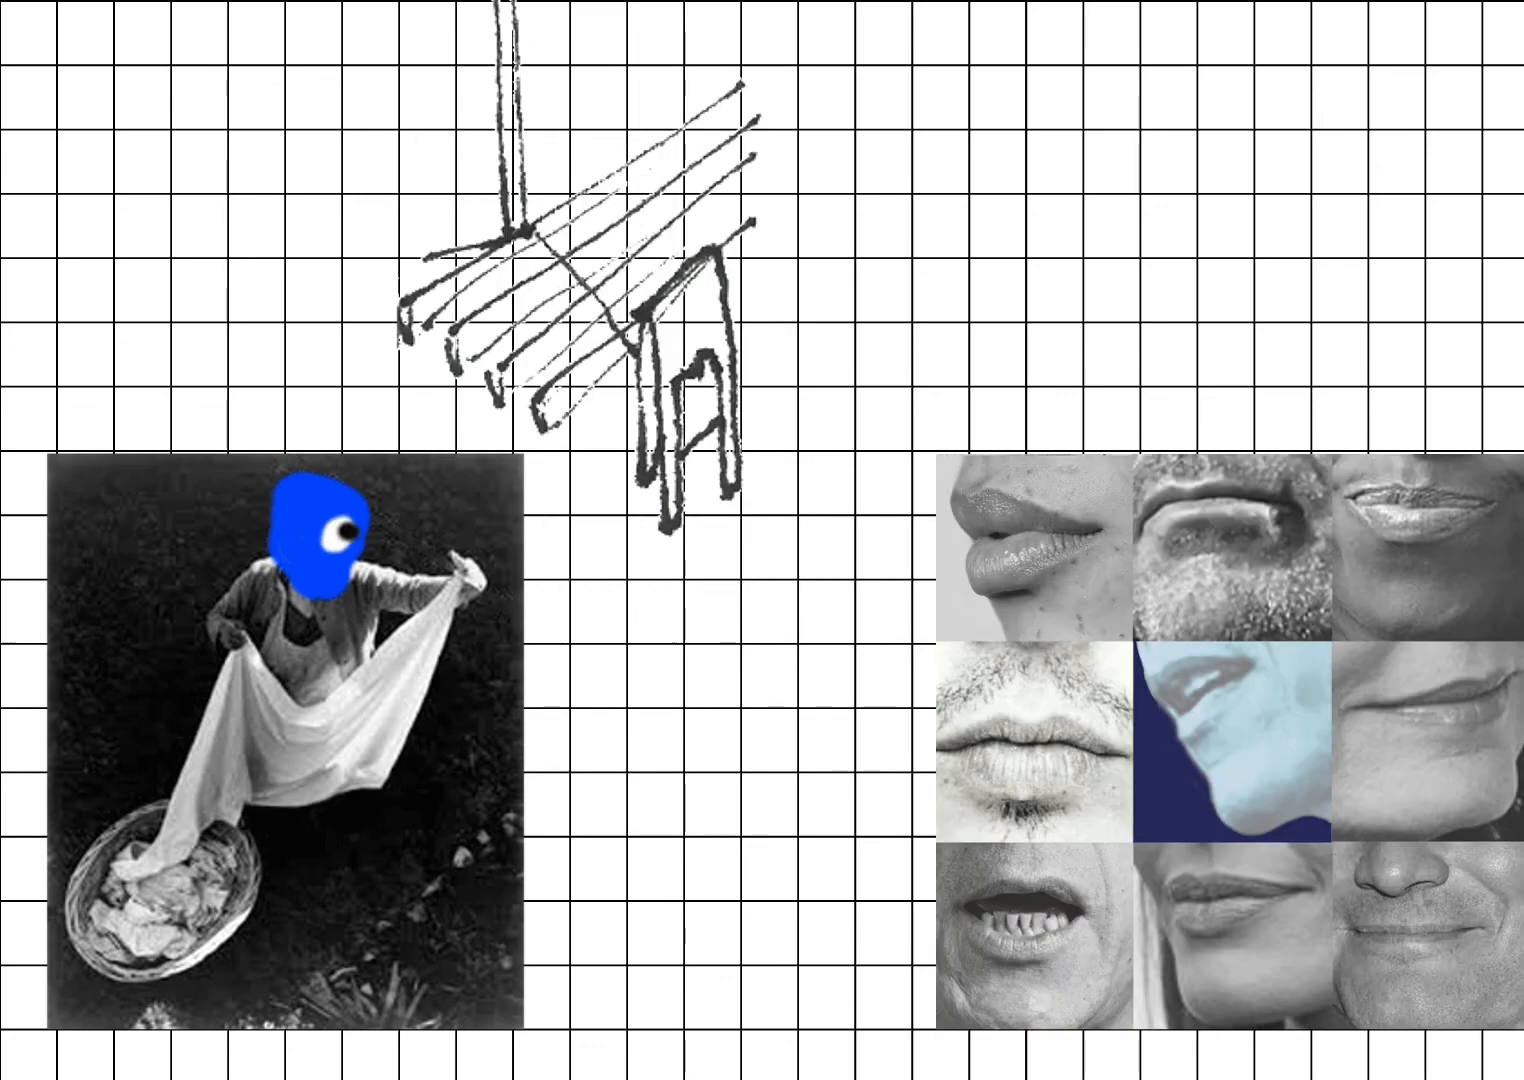
scroll(down, 3)
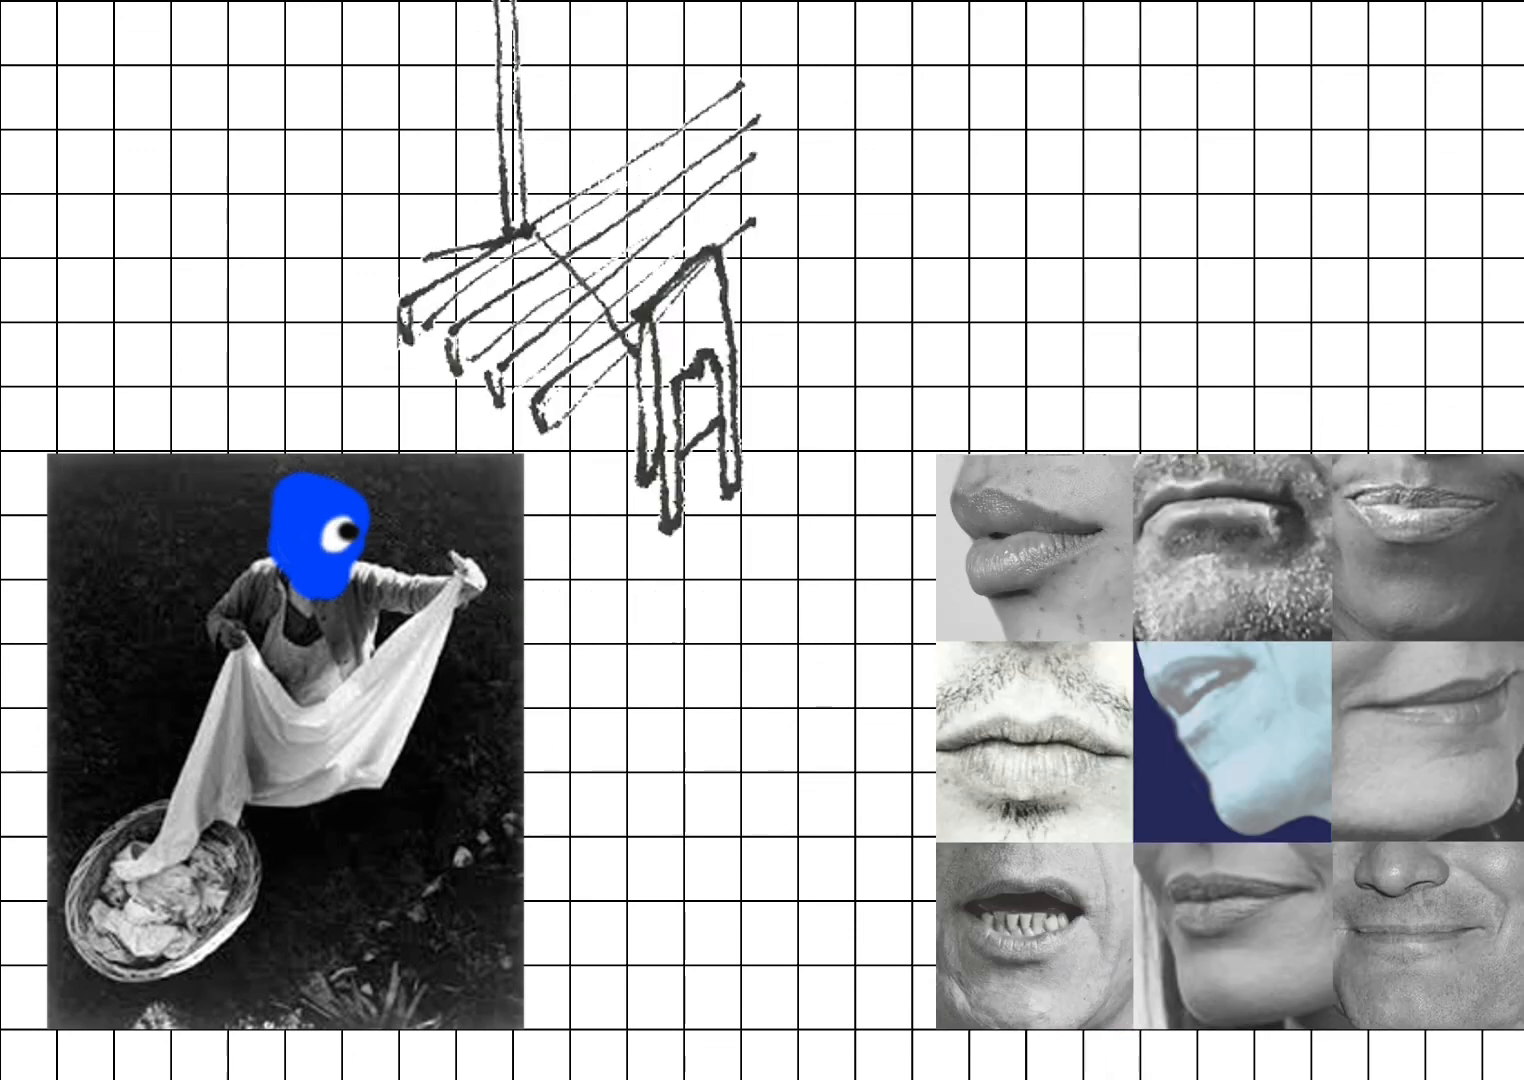
scroll(down, 3)
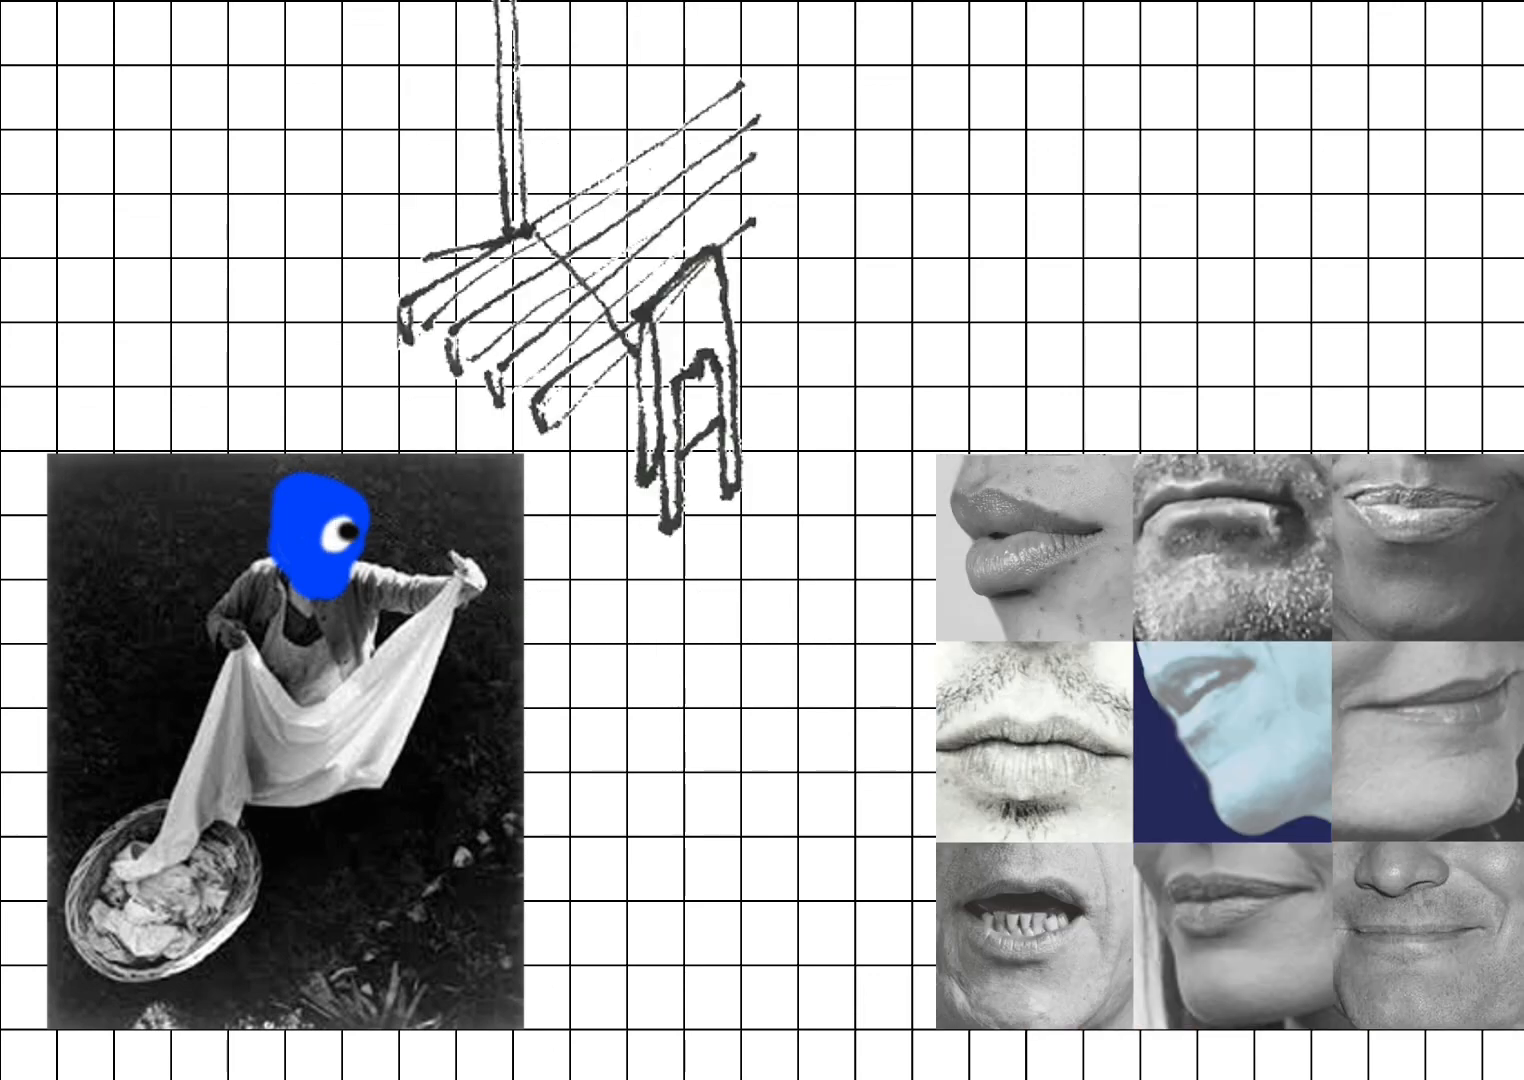
scroll(down, 3)
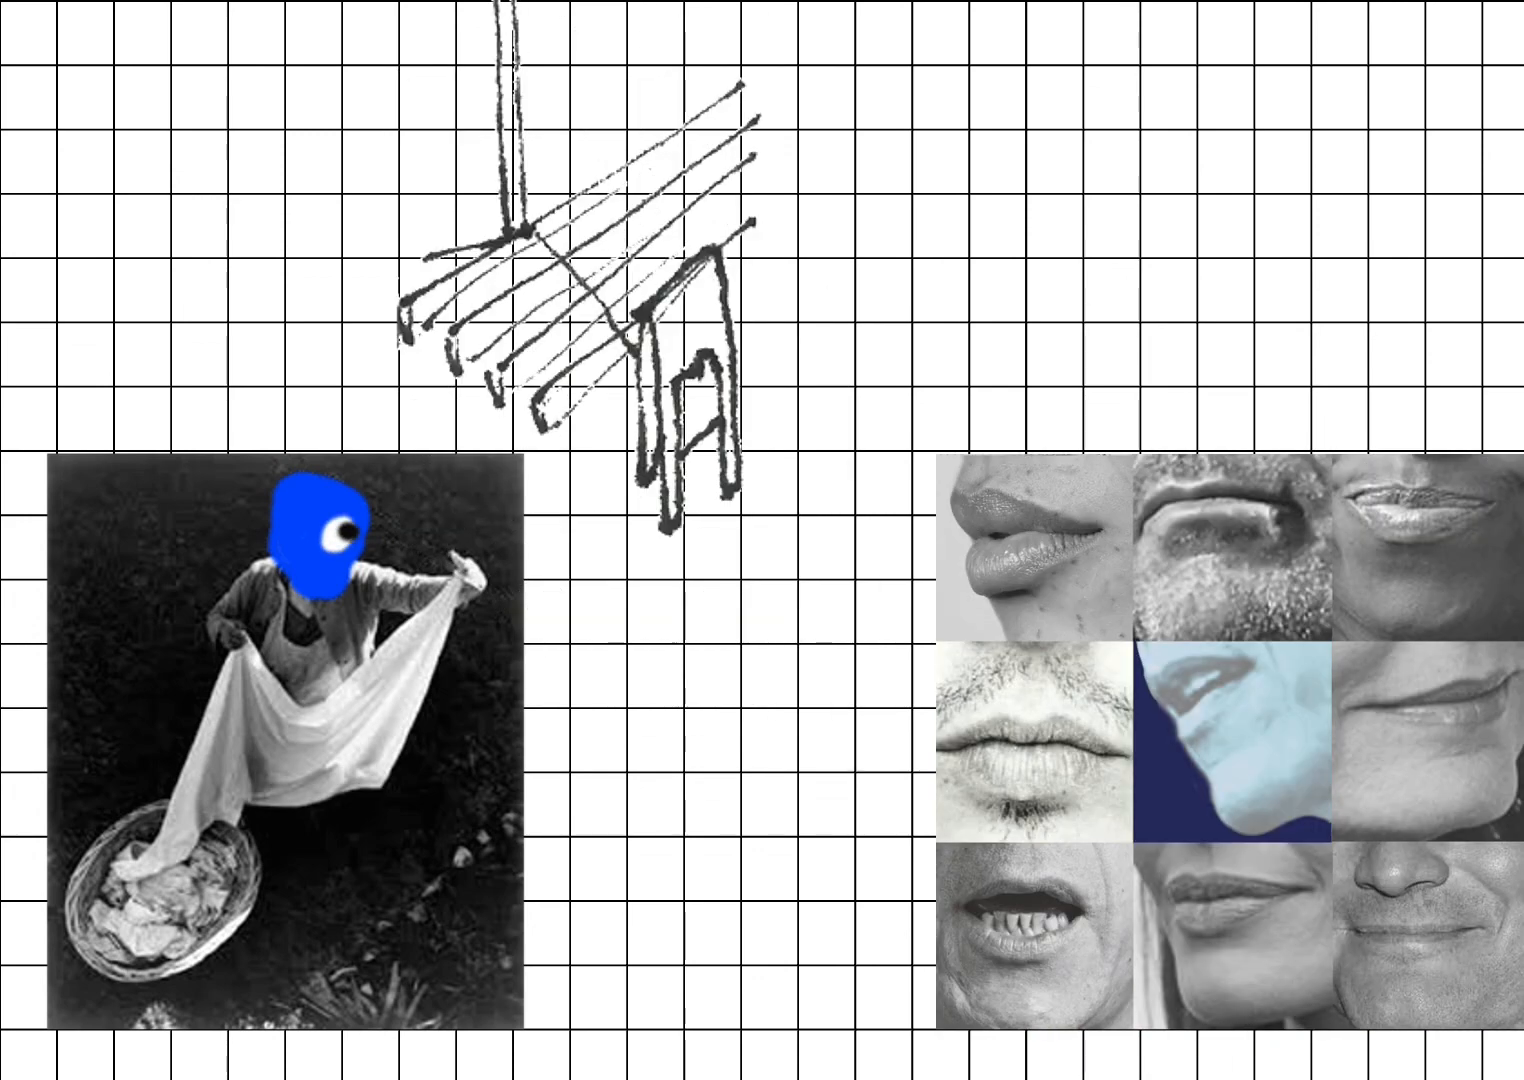
scroll(down, 3)
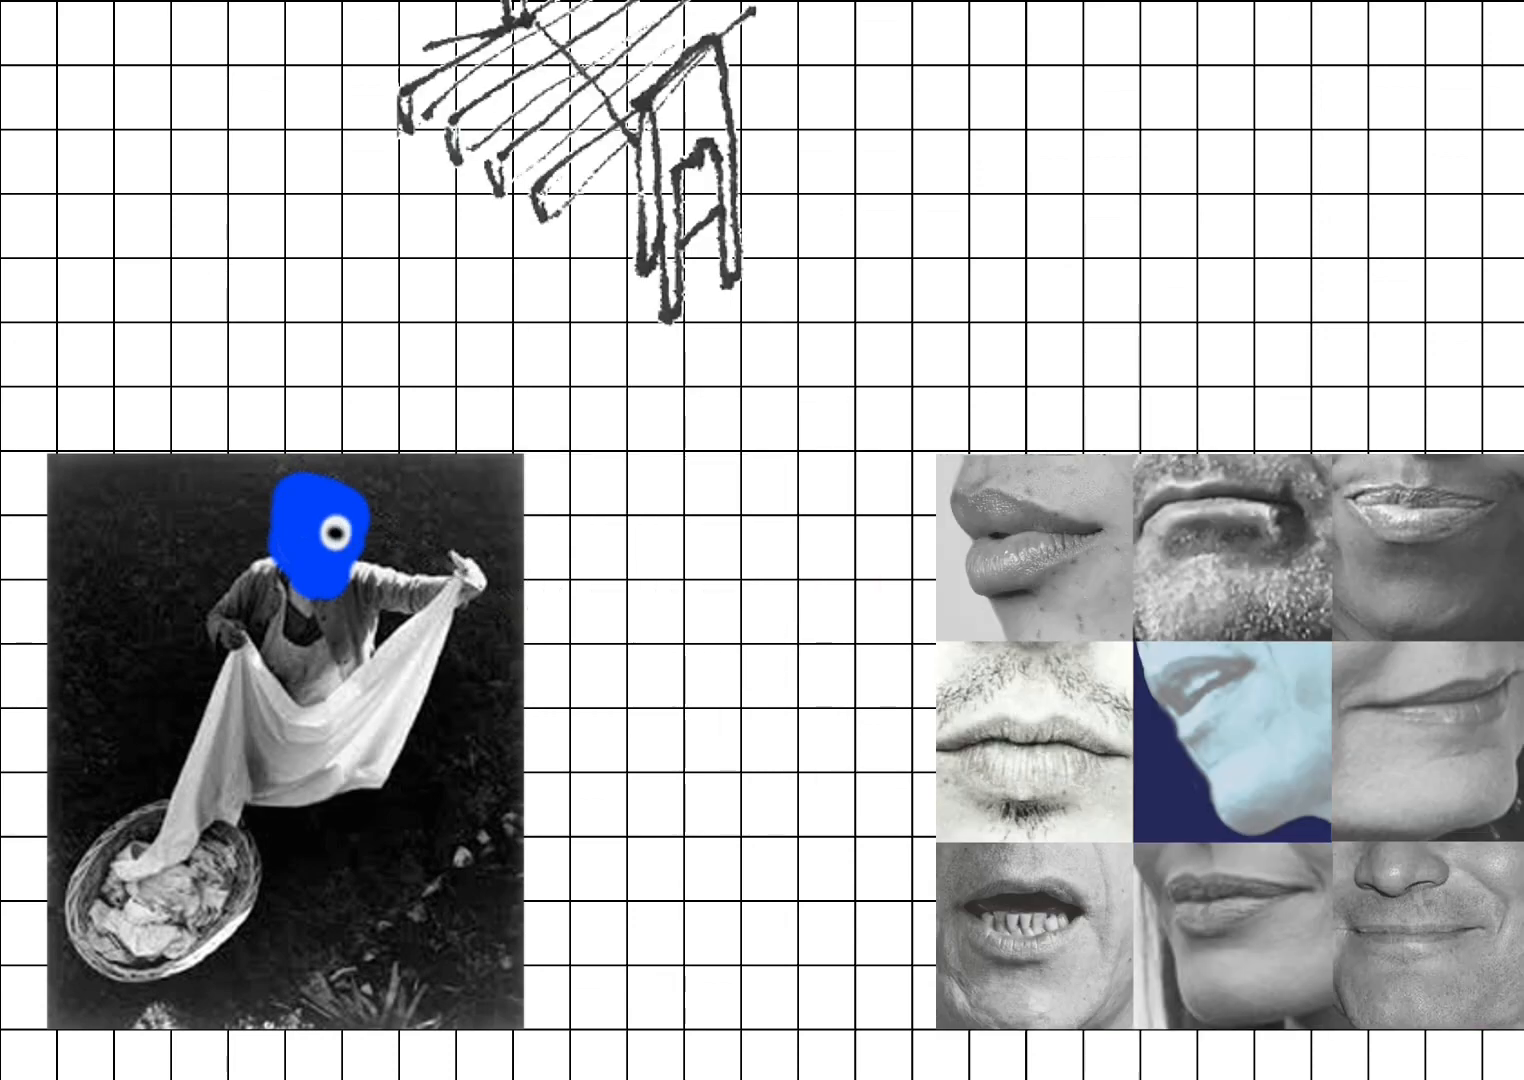